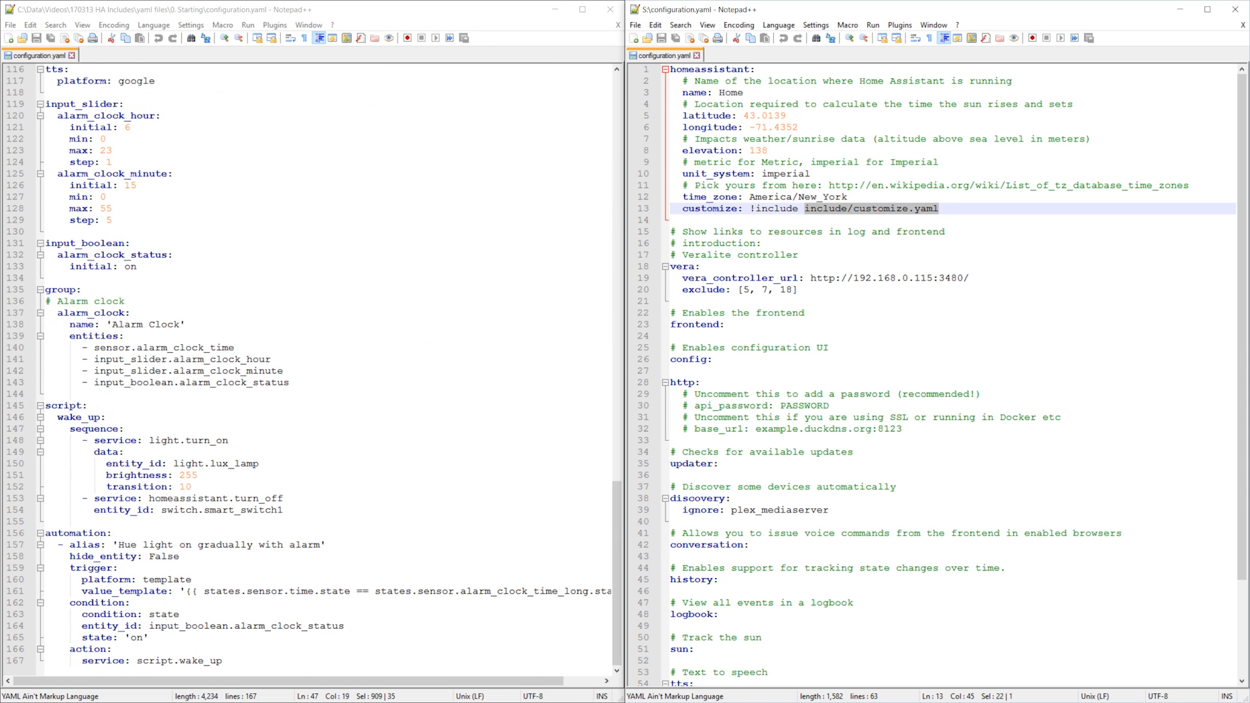
# - Arrange the Home Assistant States page beside Notepad++ and the config folder listing
pyautogui.scroll(-3)
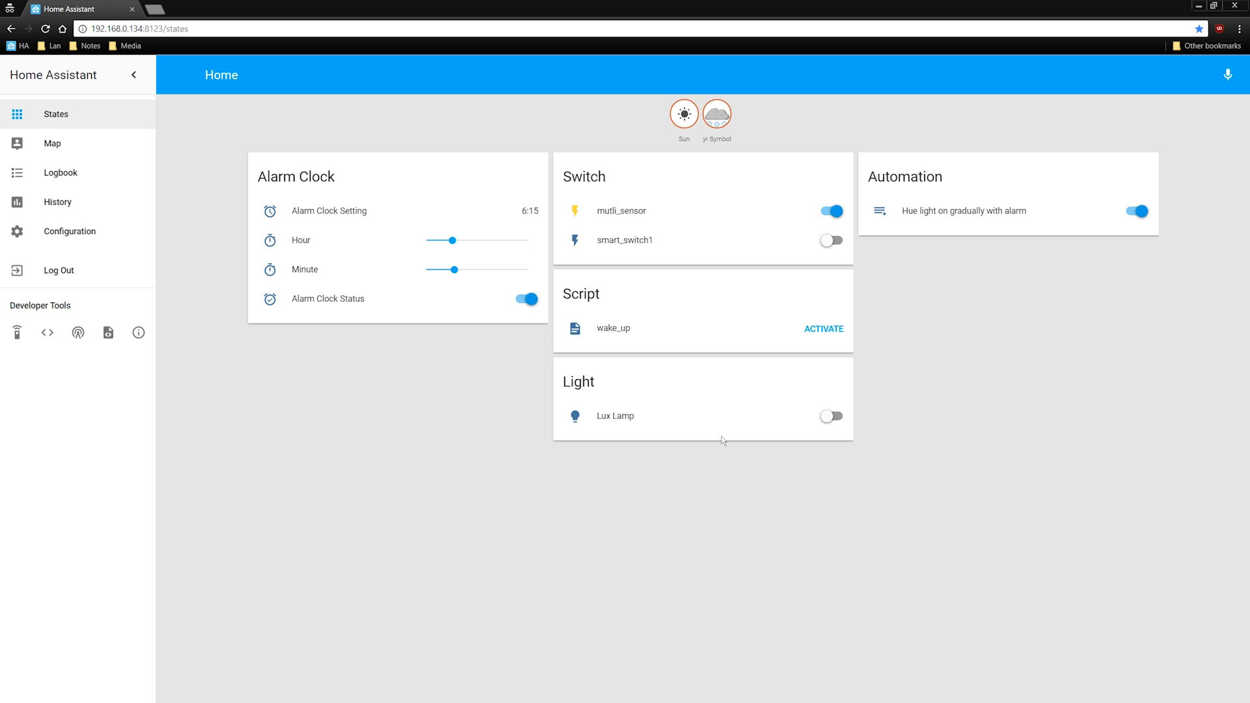
pyautogui.moveTo(378, 155)
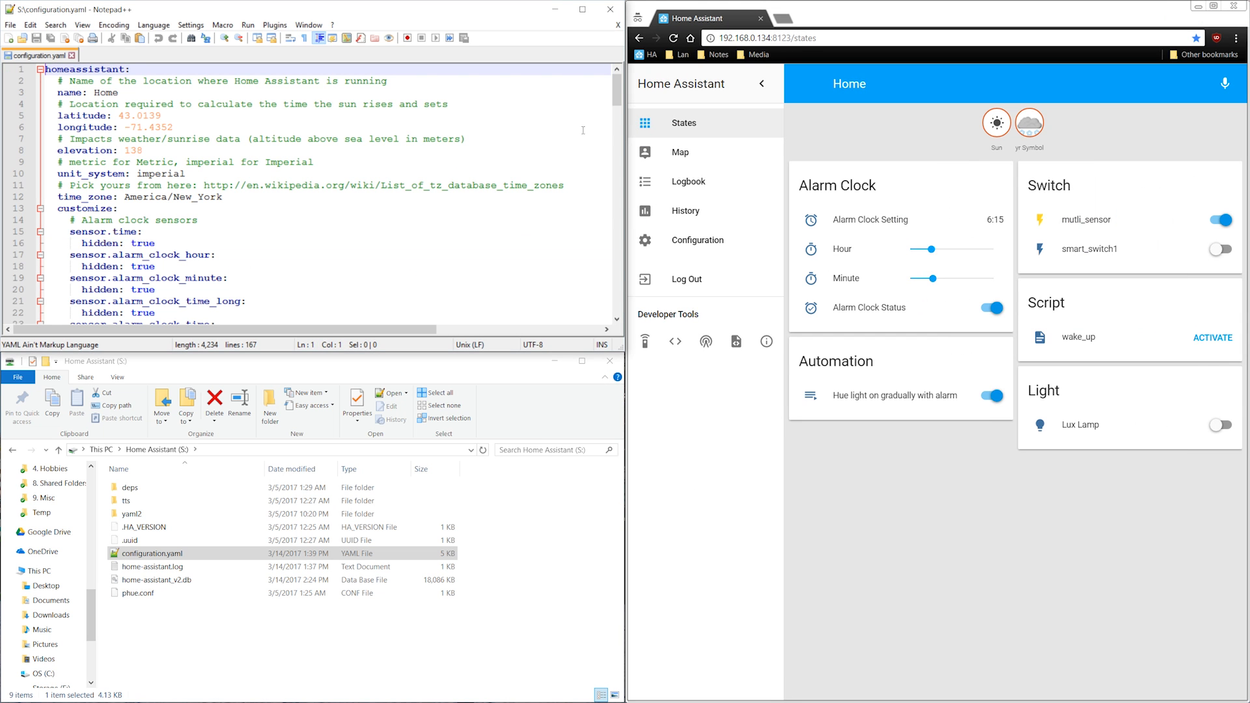
pyautogui.scroll(-3)
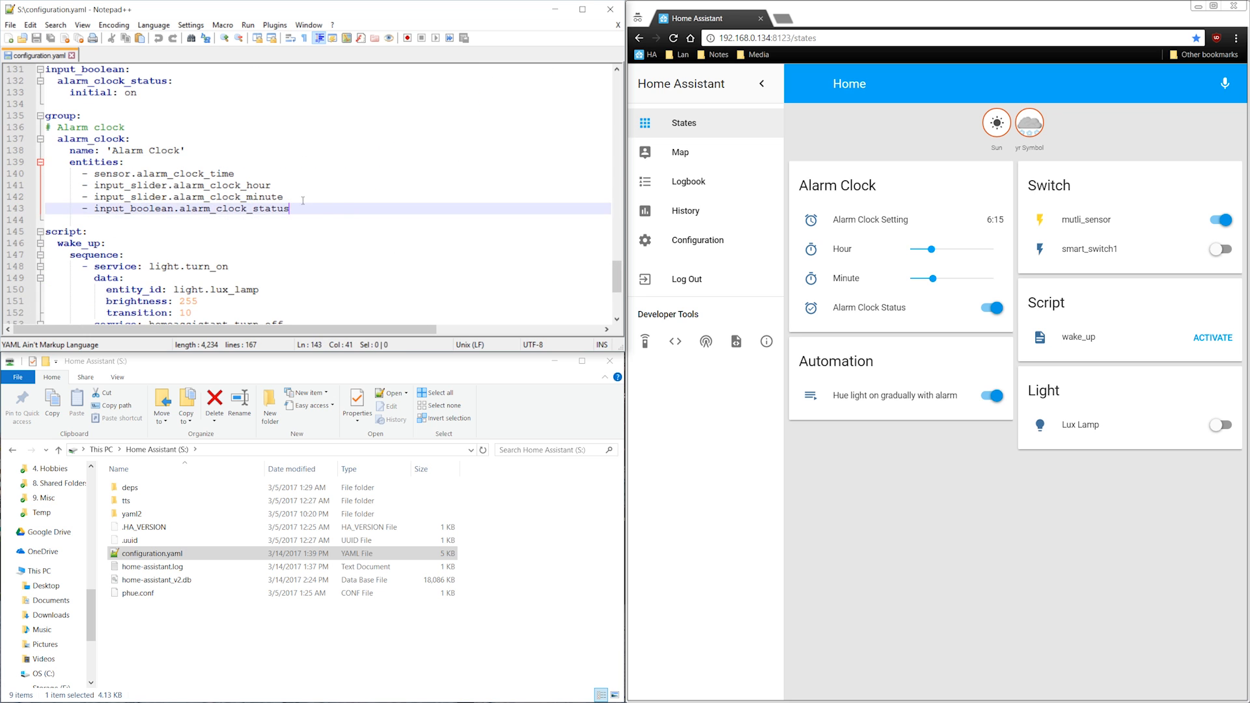
# - Create groups.yaml for the Alarm Clock group and reference it as group: !include groups.yaml
pyautogui.rightClick(150, 553)
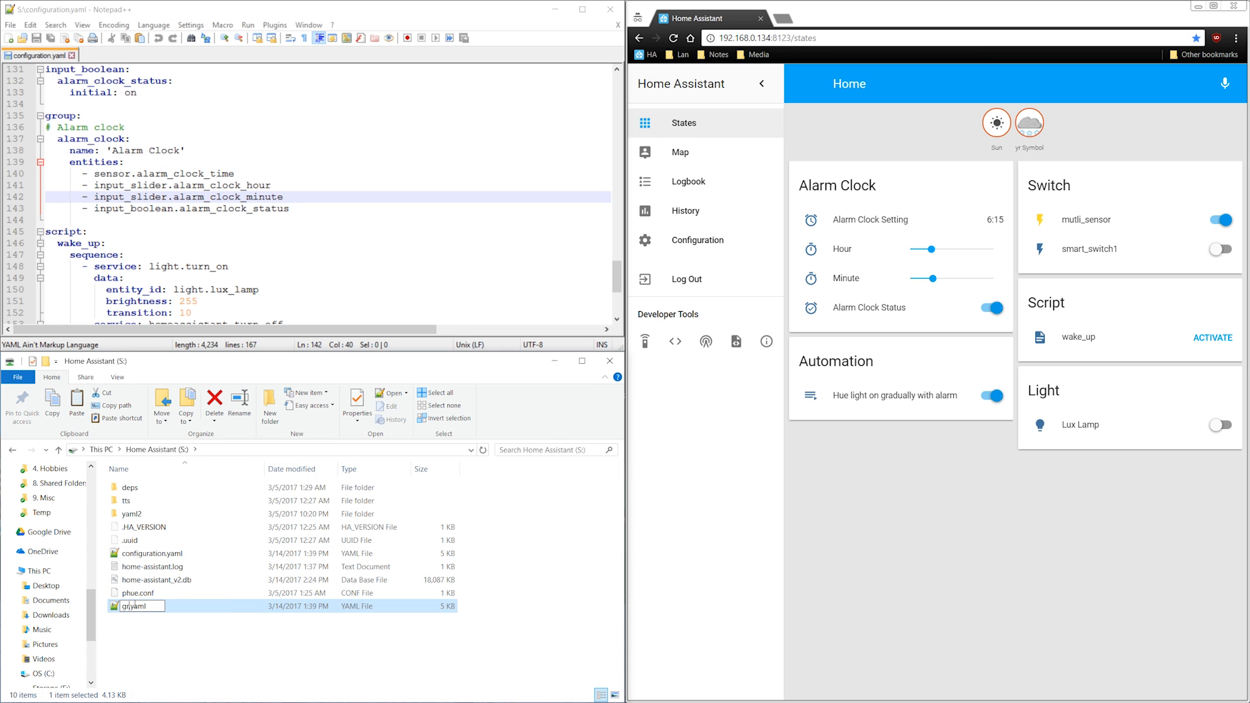
pyautogui.doubleClick(140, 605)
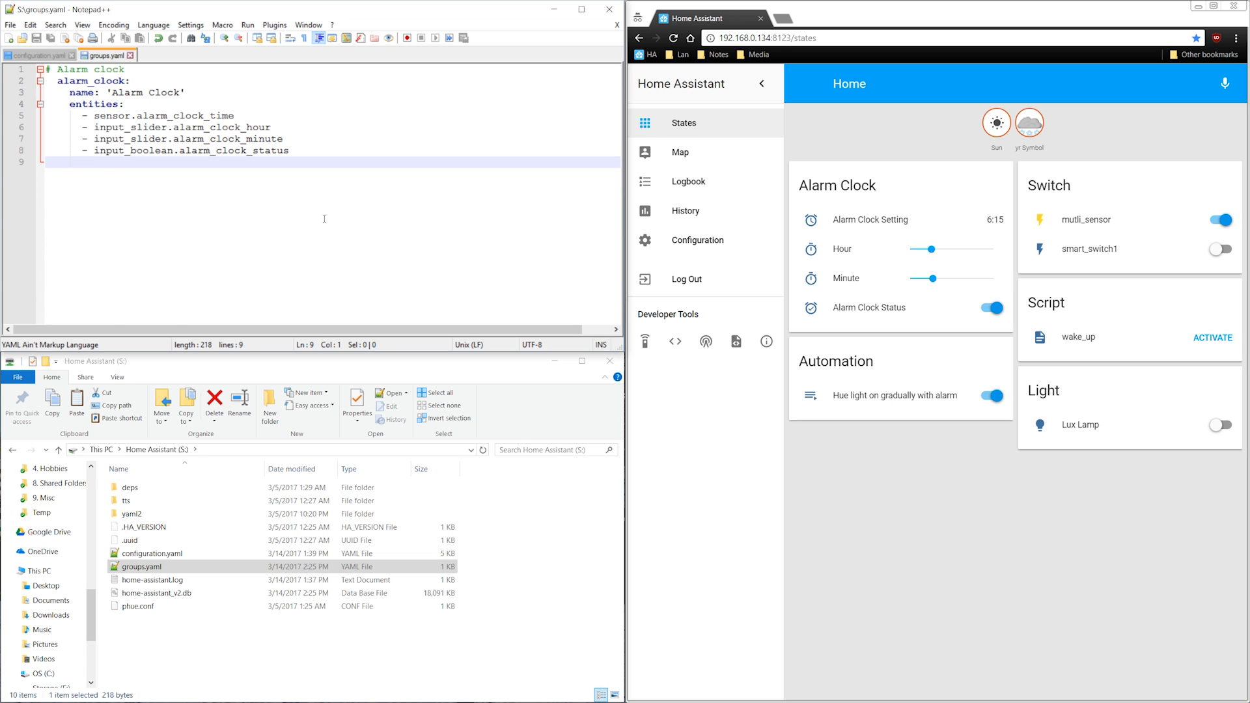
pyautogui.click(38, 54)
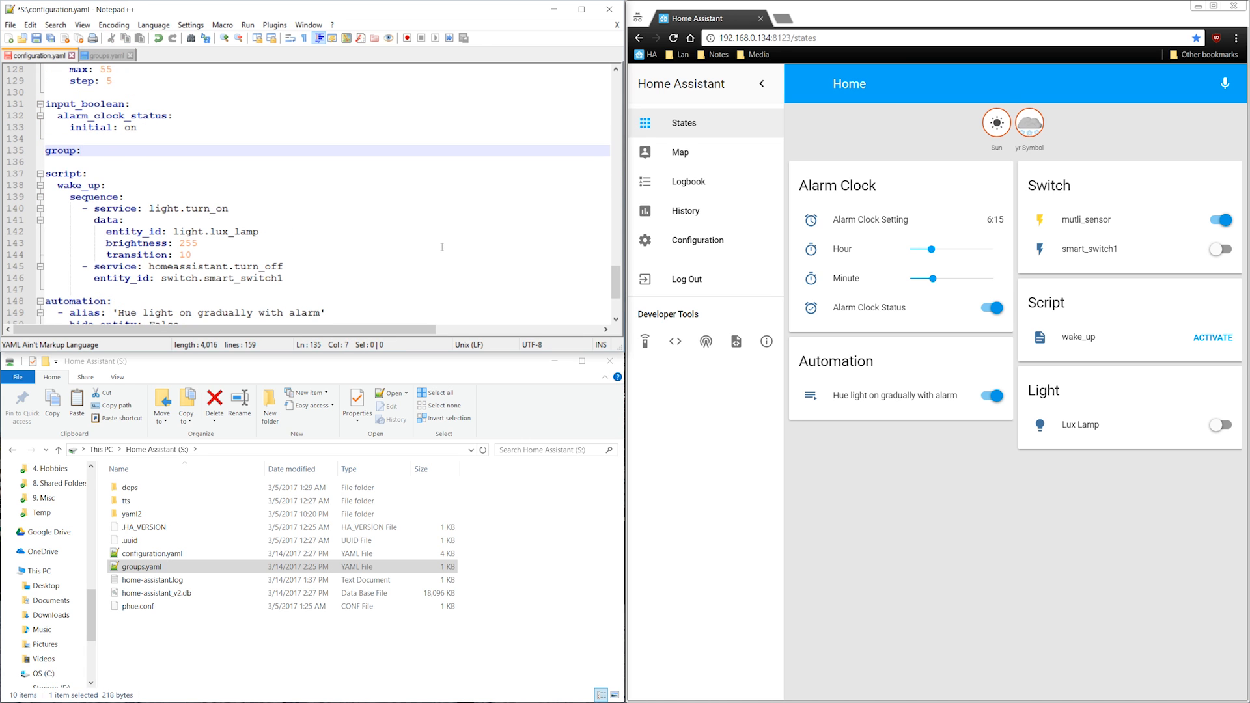
pyautogui.write('!includ')
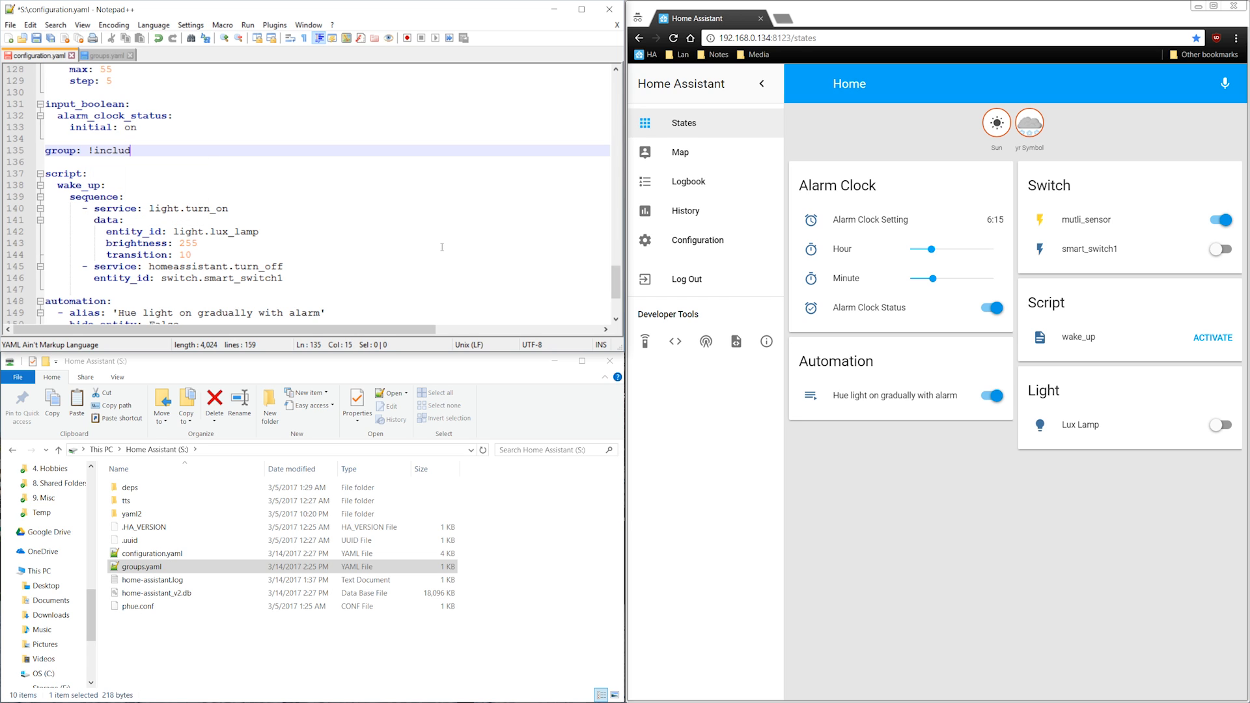
pyautogui.write('groups.')
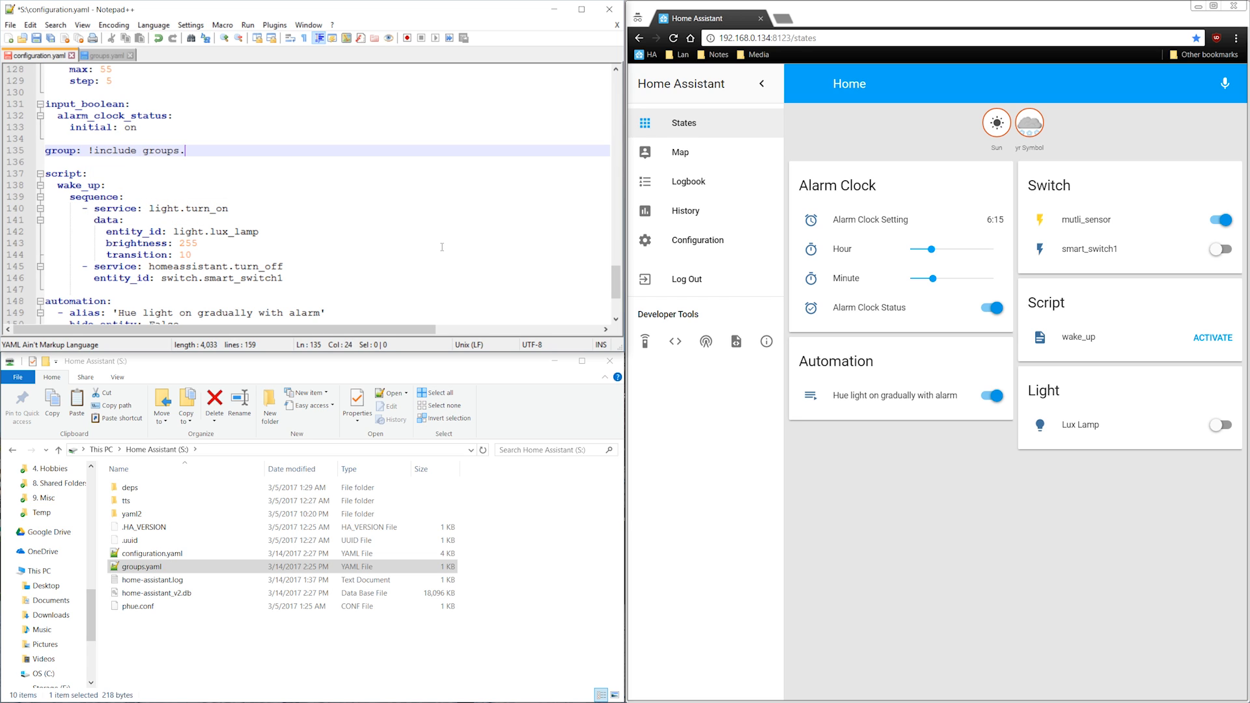
pyautogui.write('yaml')
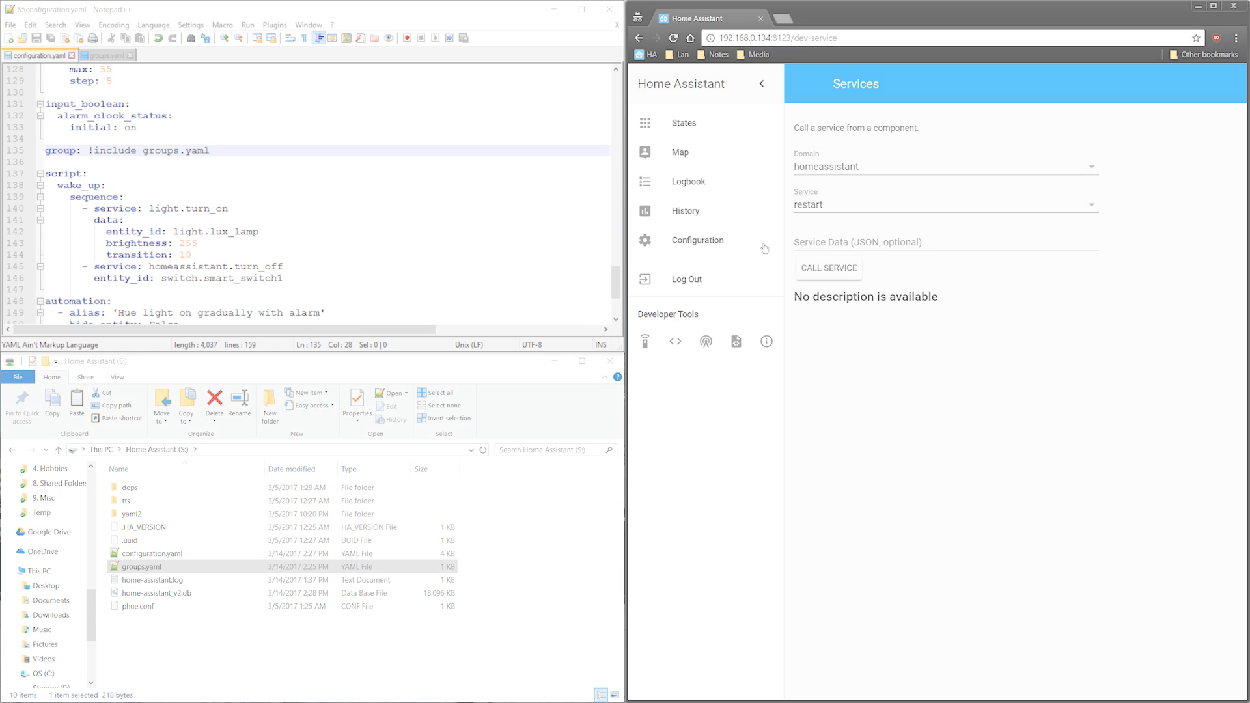
# - Restart Home Assistant and confirm the Alarm Clock group still shows on States
pyautogui.click(682, 122)
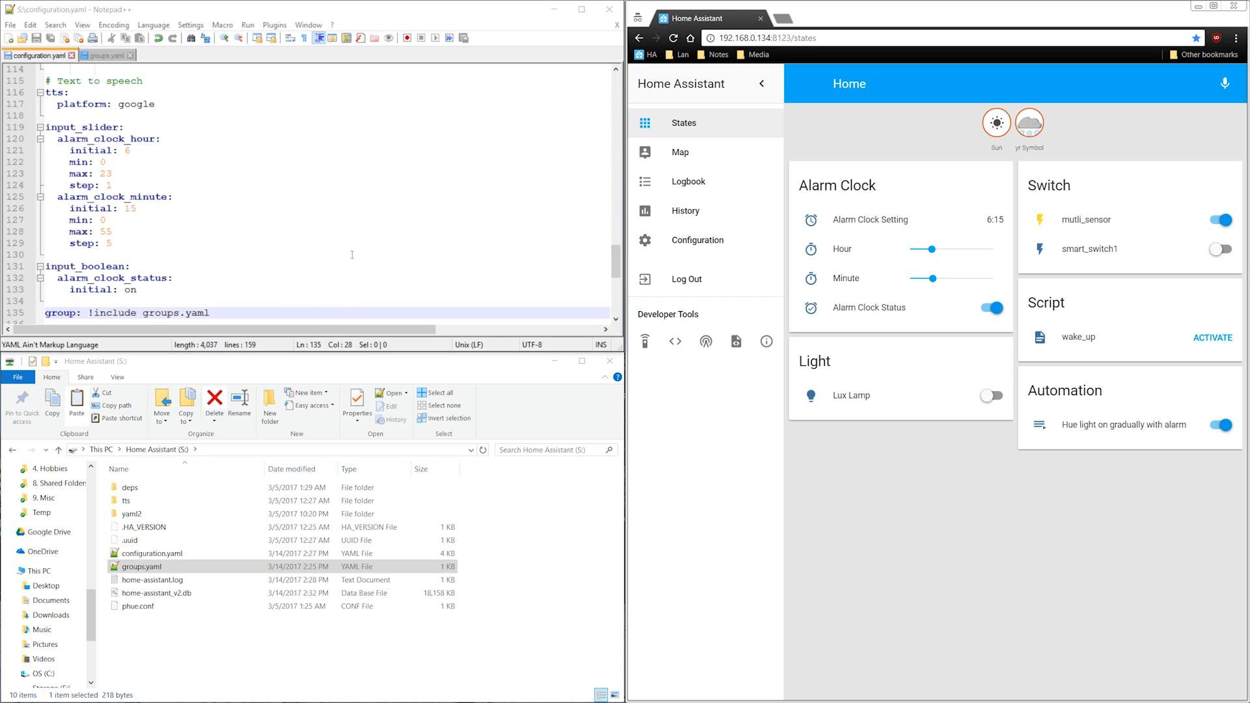
pyautogui.moveTo(216, 206)
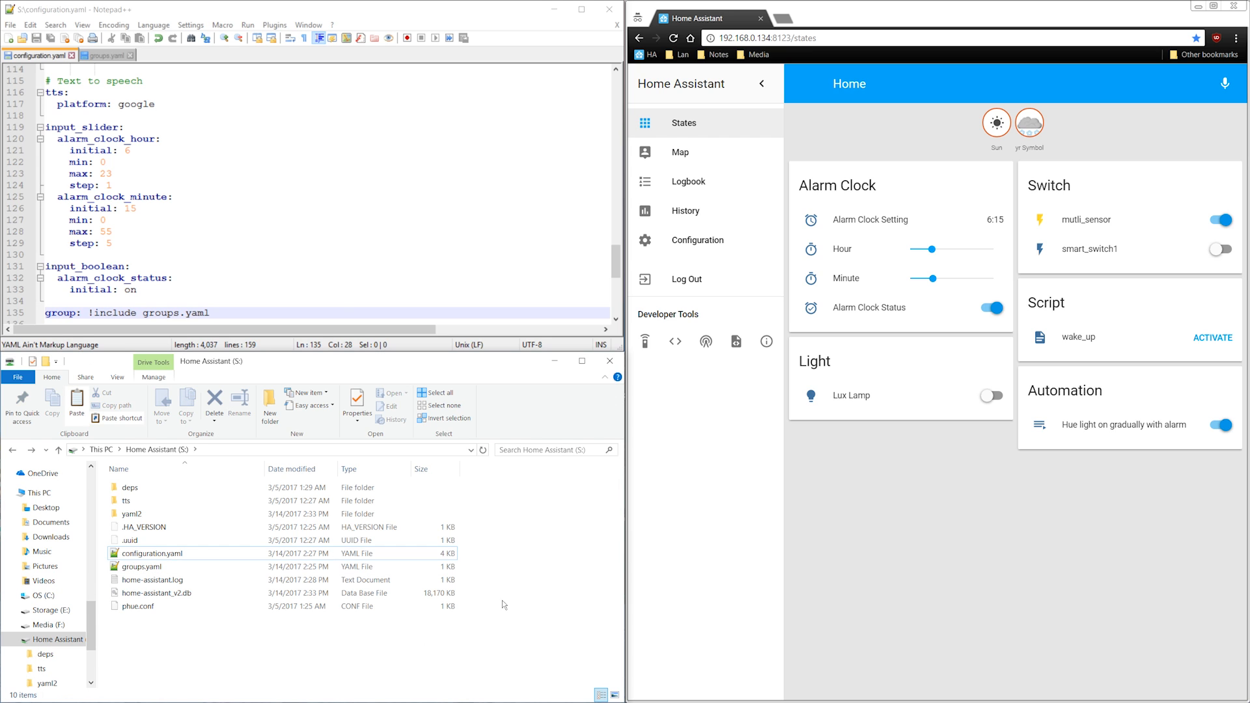
# - Move groups.yaml into an include folder and reference it as !include include/groups.yaml
pyautogui.click(268, 401)
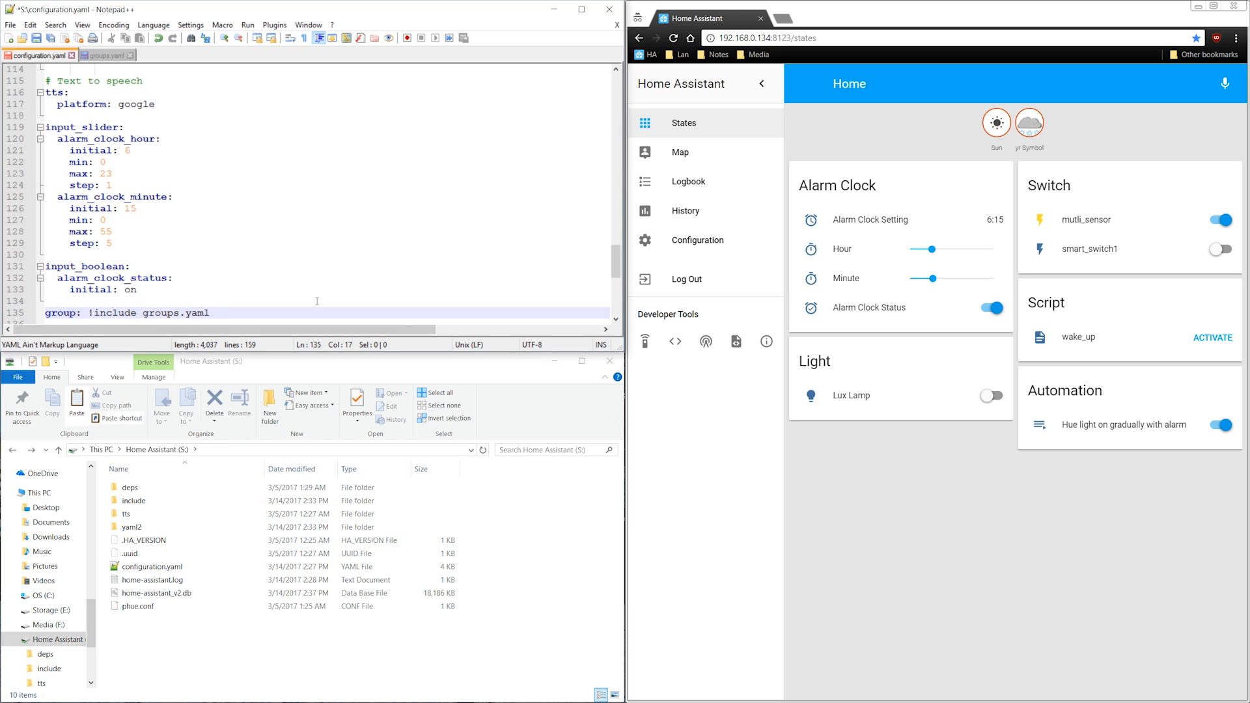
pyautogui.write('include/')
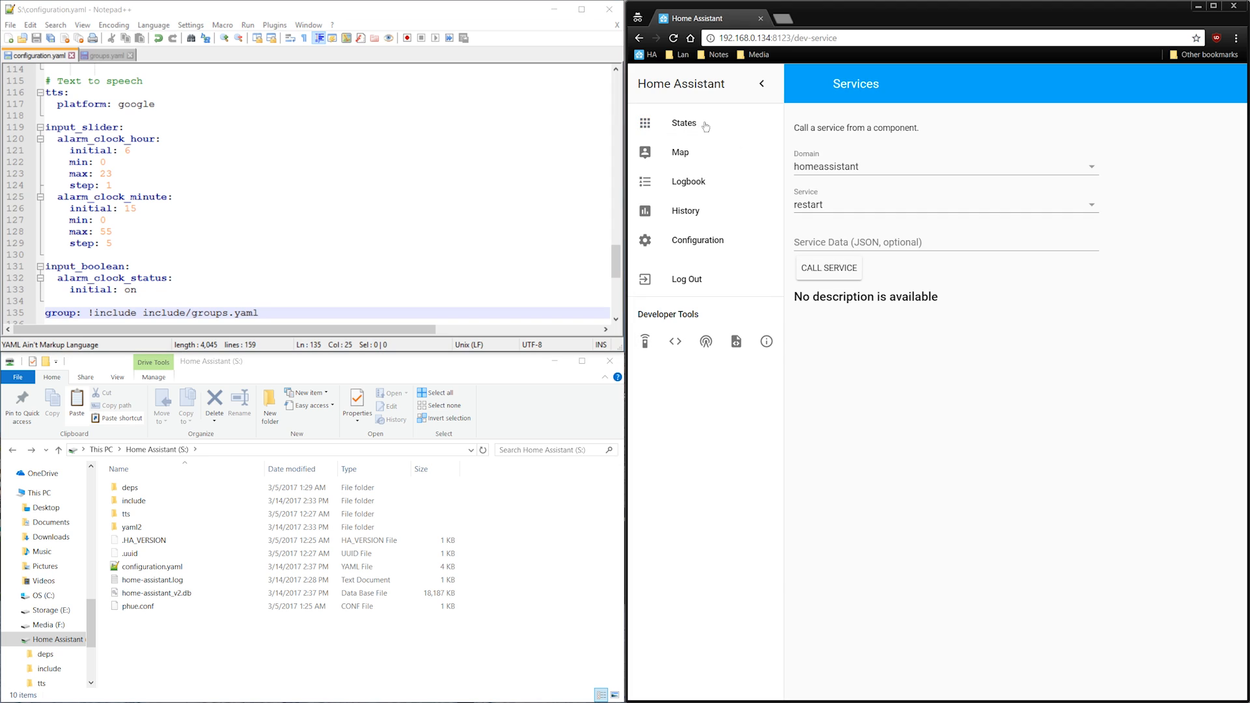
pyautogui.click(683, 122)
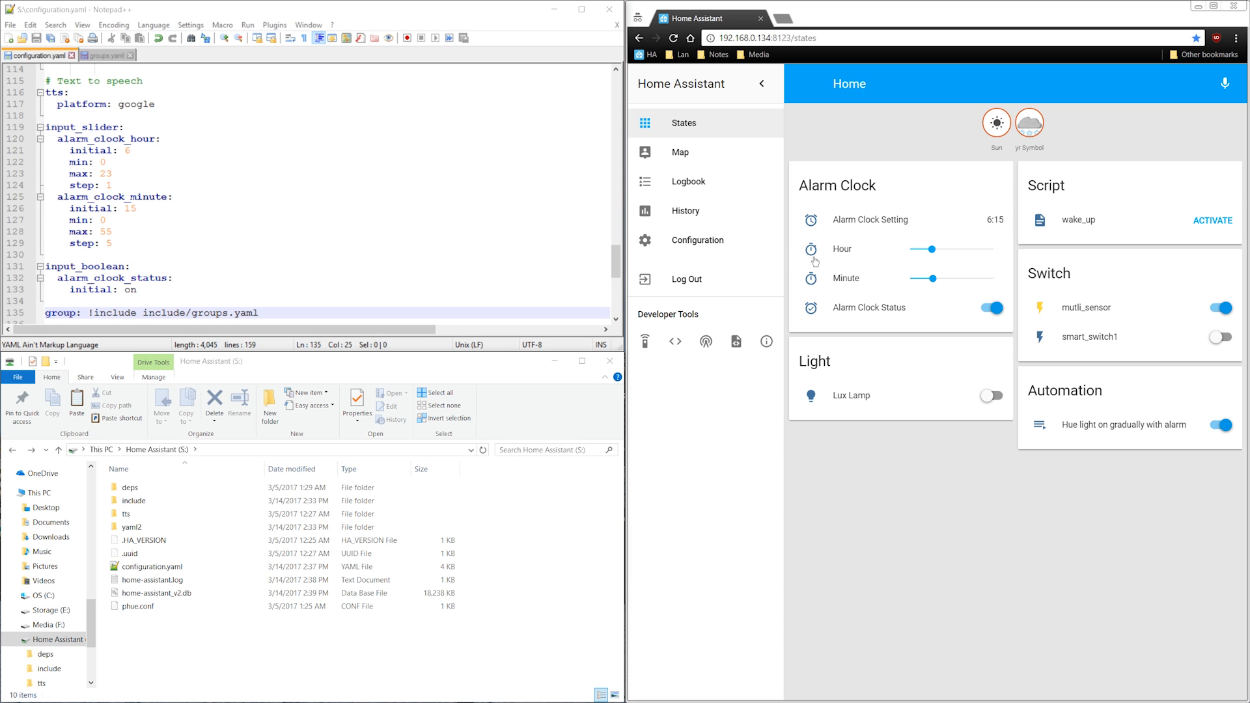
pyautogui.moveTo(940, 307)
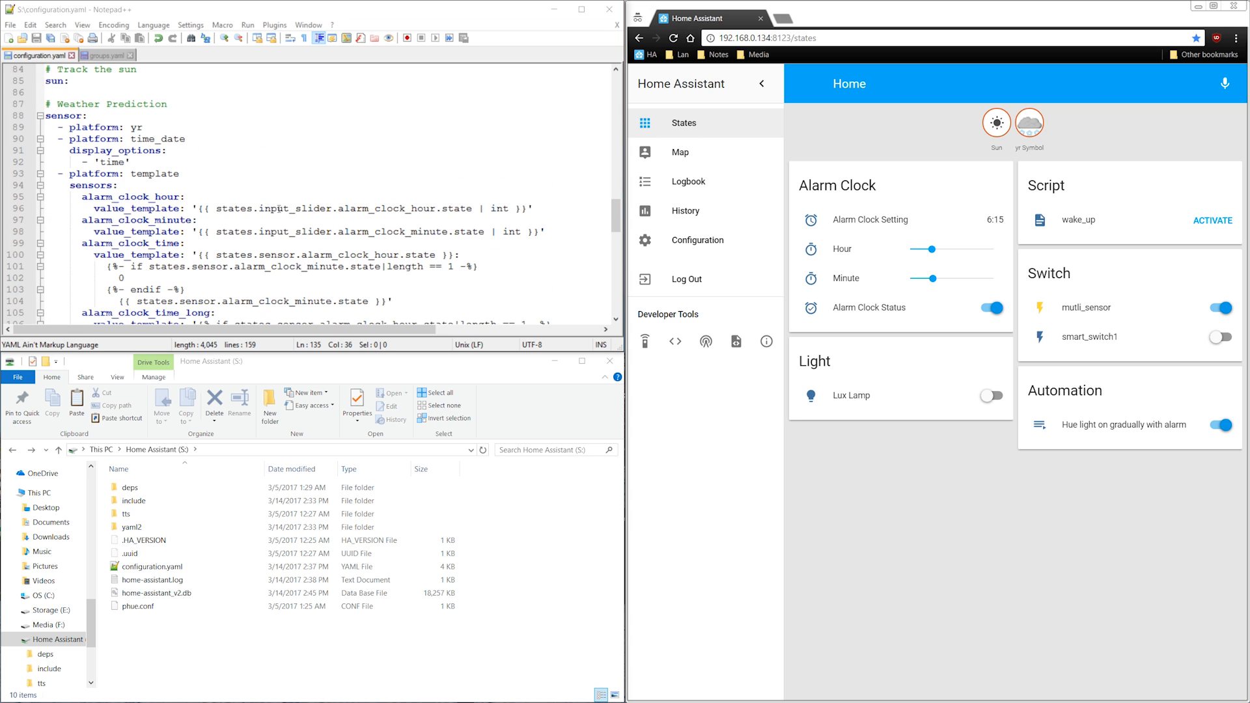
pyautogui.moveTo(124, 480)
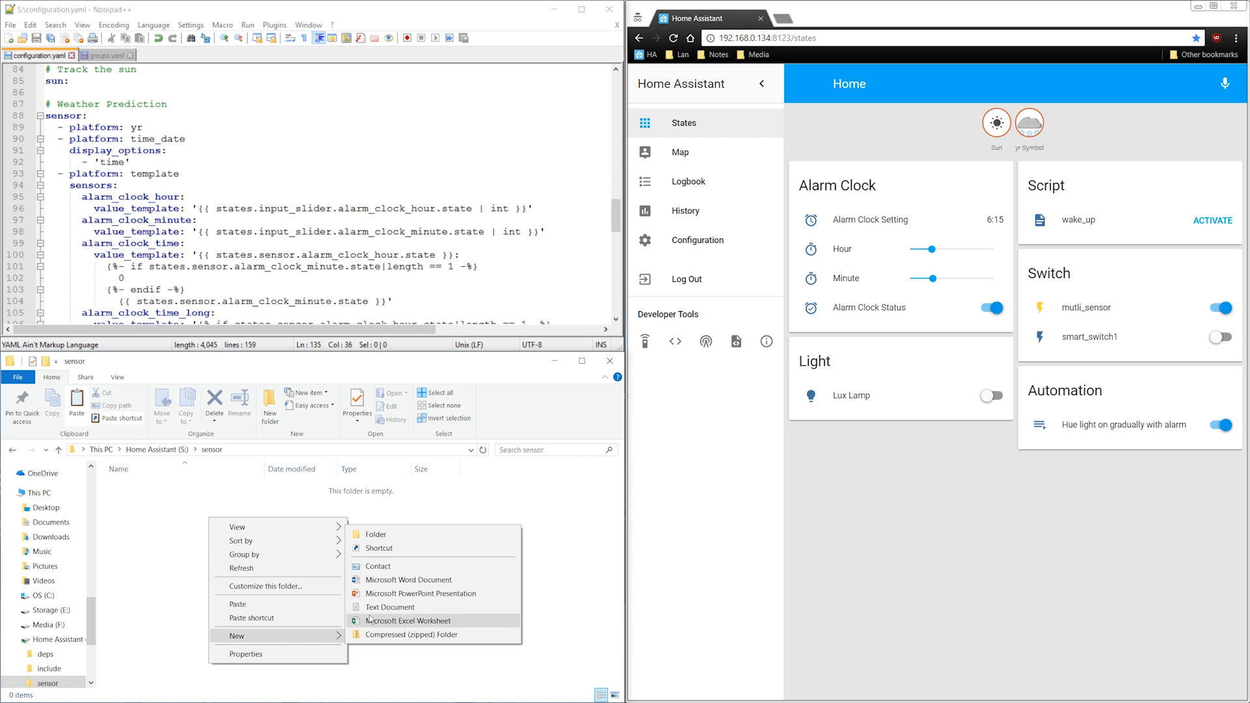
# - Add weather.yaml and alarm-clock.yaml in the sensor folder holding the cut sensor blocks
pyautogui.click(389, 607)
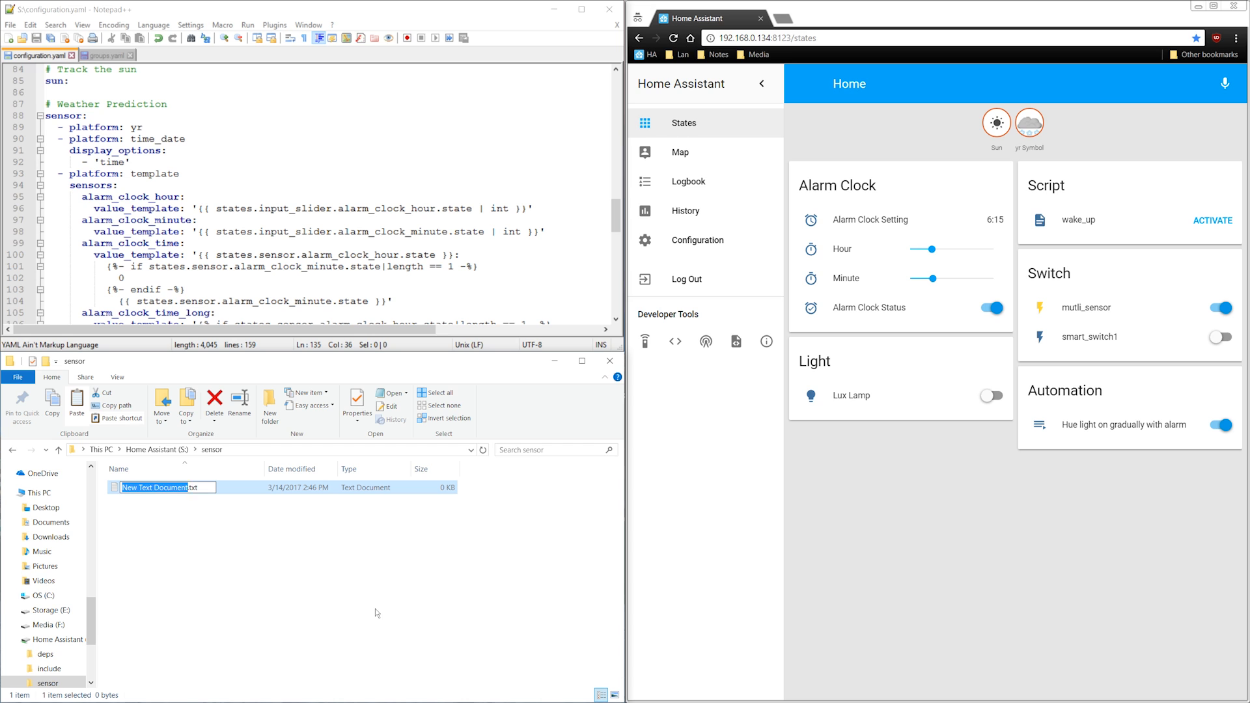
pyautogui.write('weather.yaml')
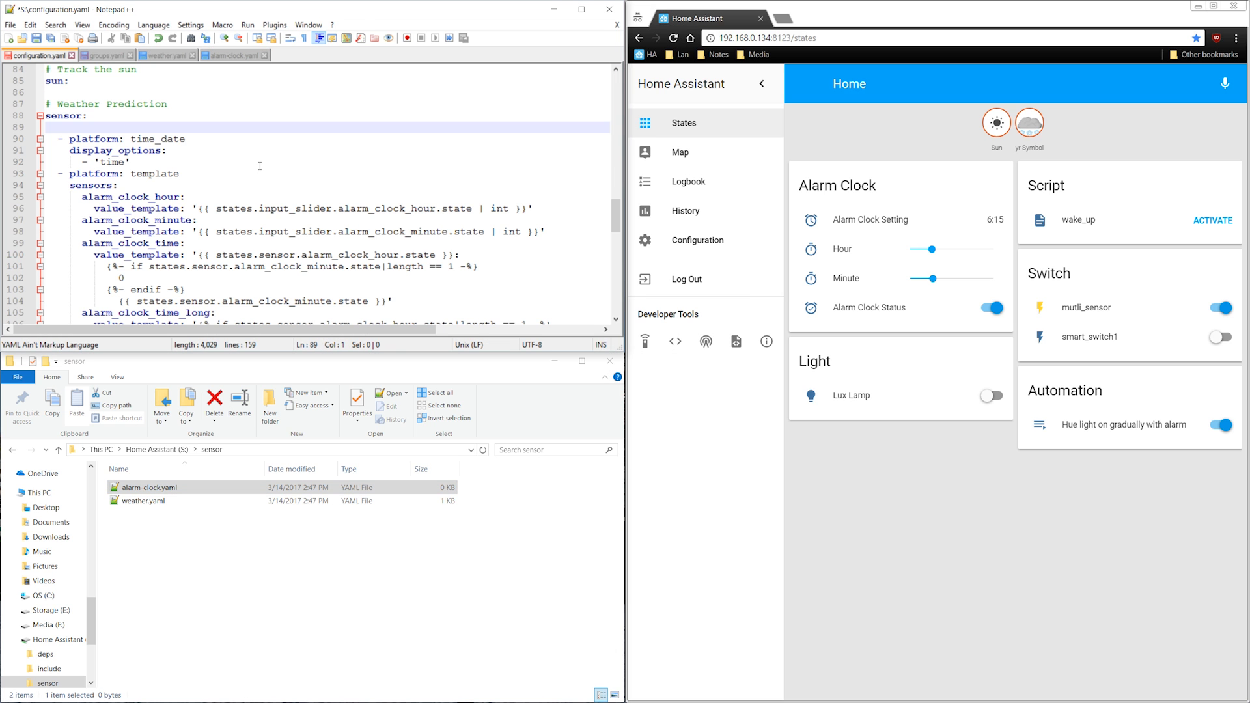
pyautogui.click(233, 54)
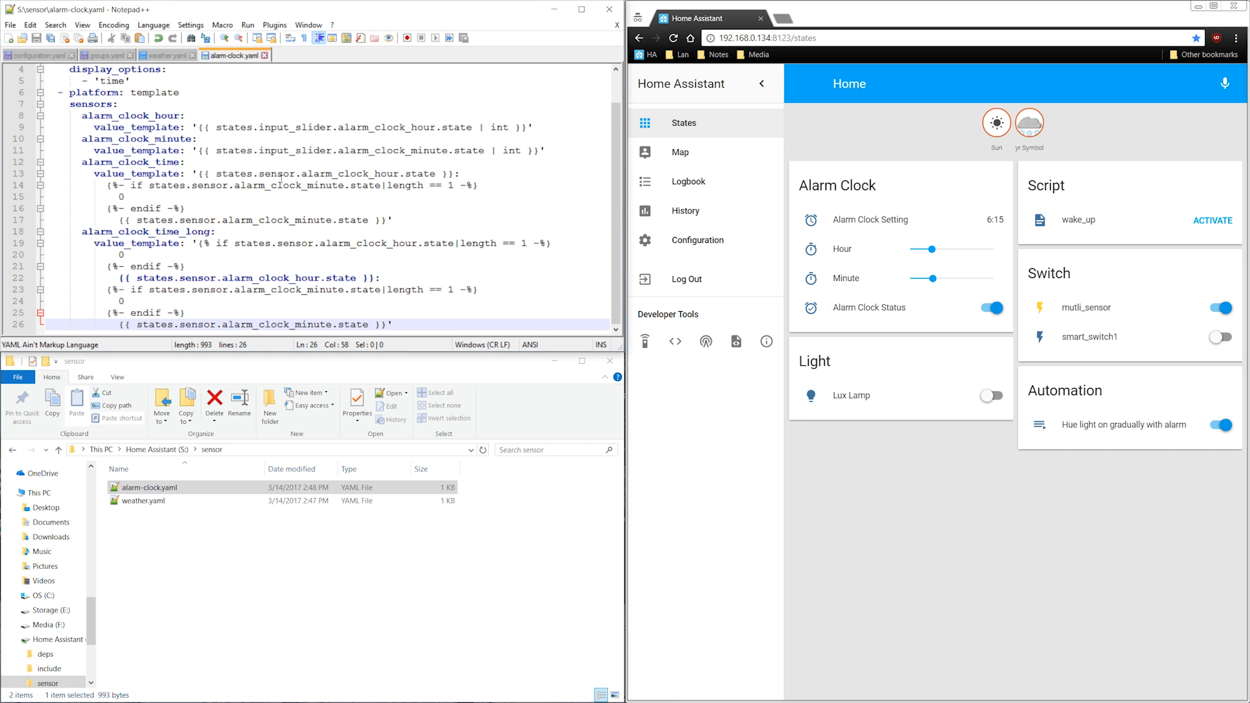
# - Change the sensor entry to sensor: !include_dir_merge_list sensor/
pyautogui.click(34, 55)
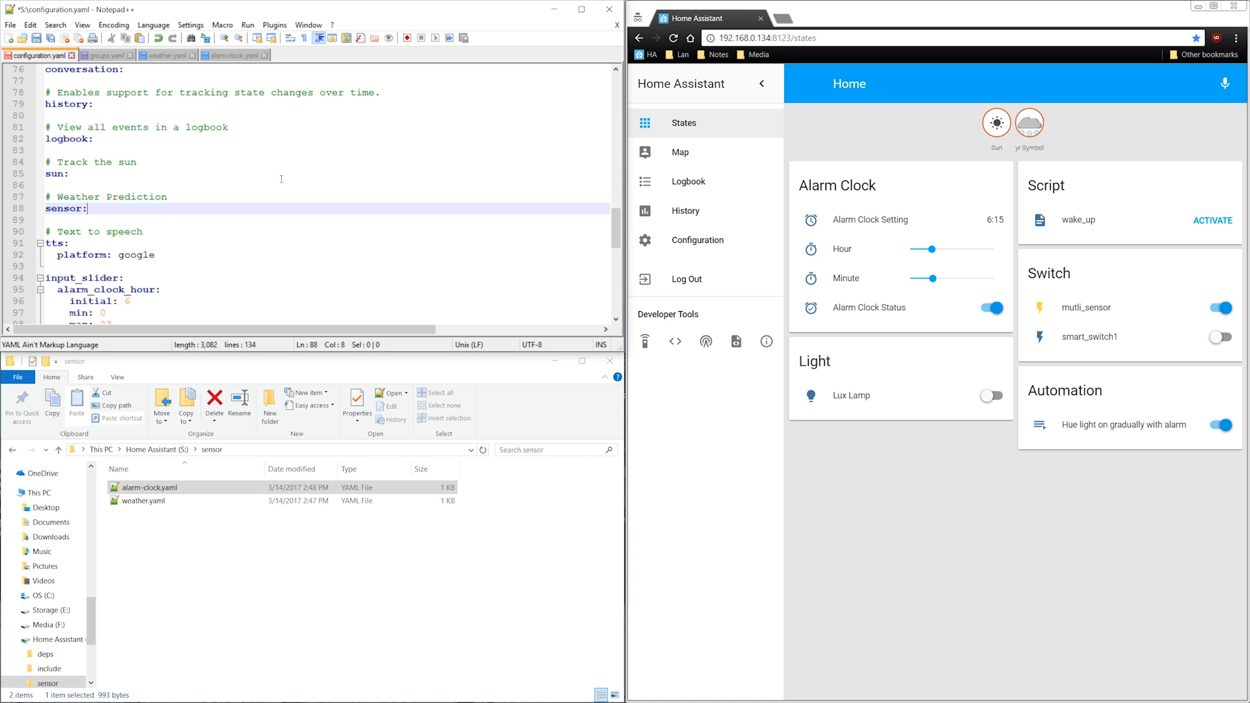
pyautogui.write('!include_dir')
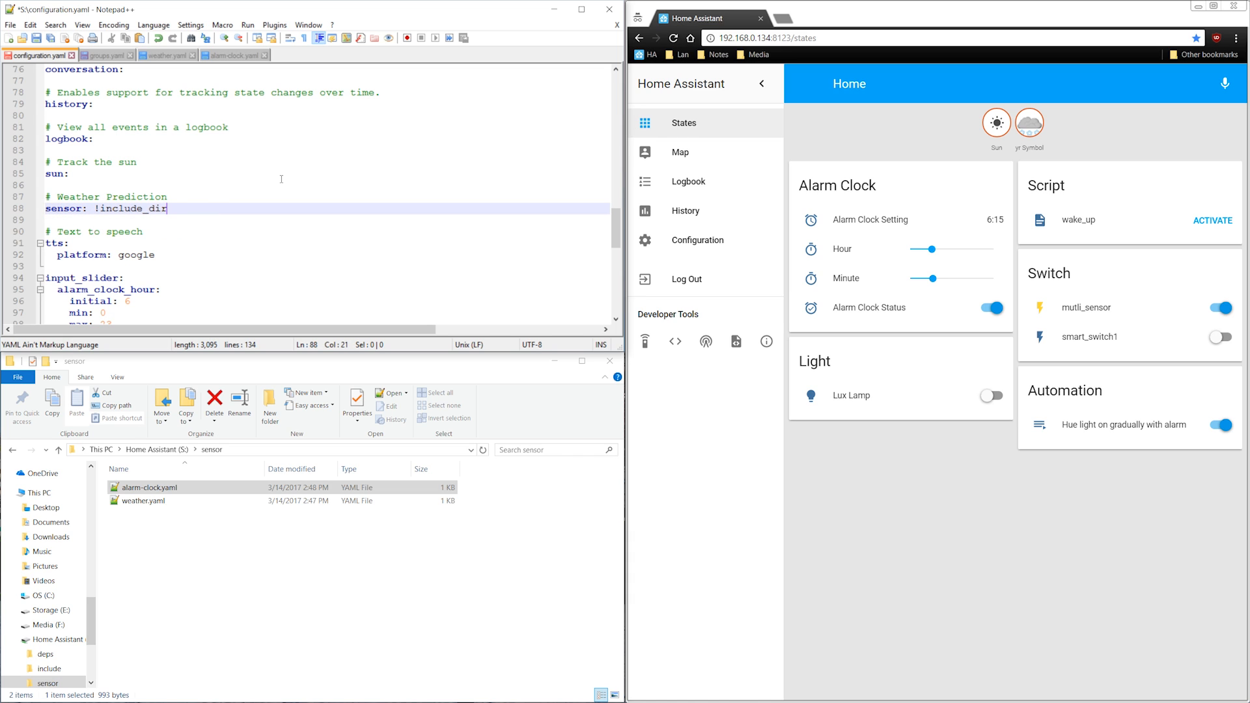
pyautogui.write('_mer')
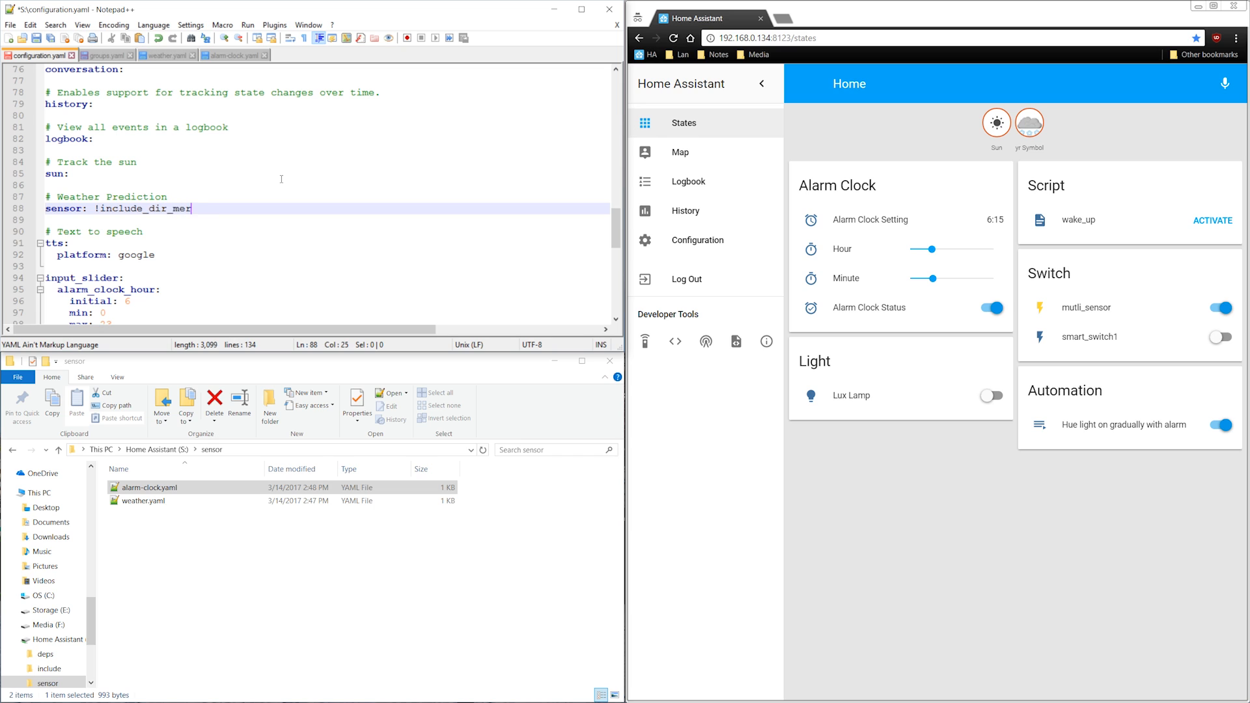
pyautogui.write('ge_list')
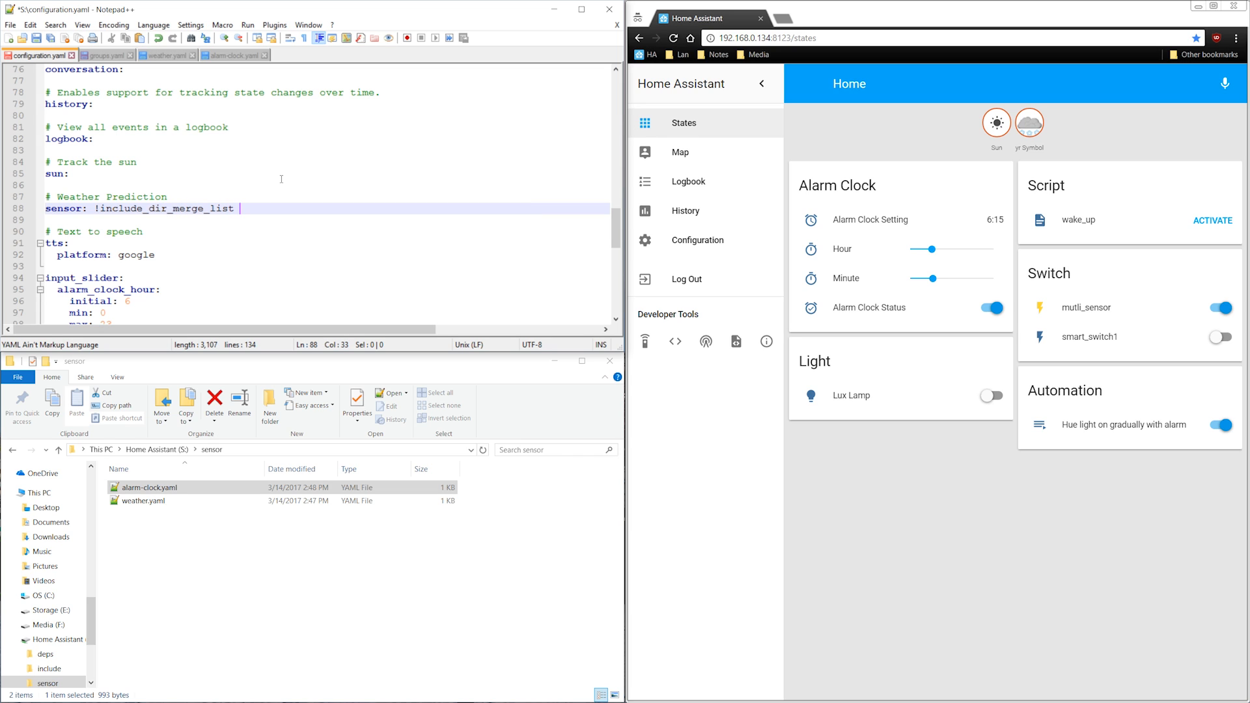
pyautogui.write('sensor/')
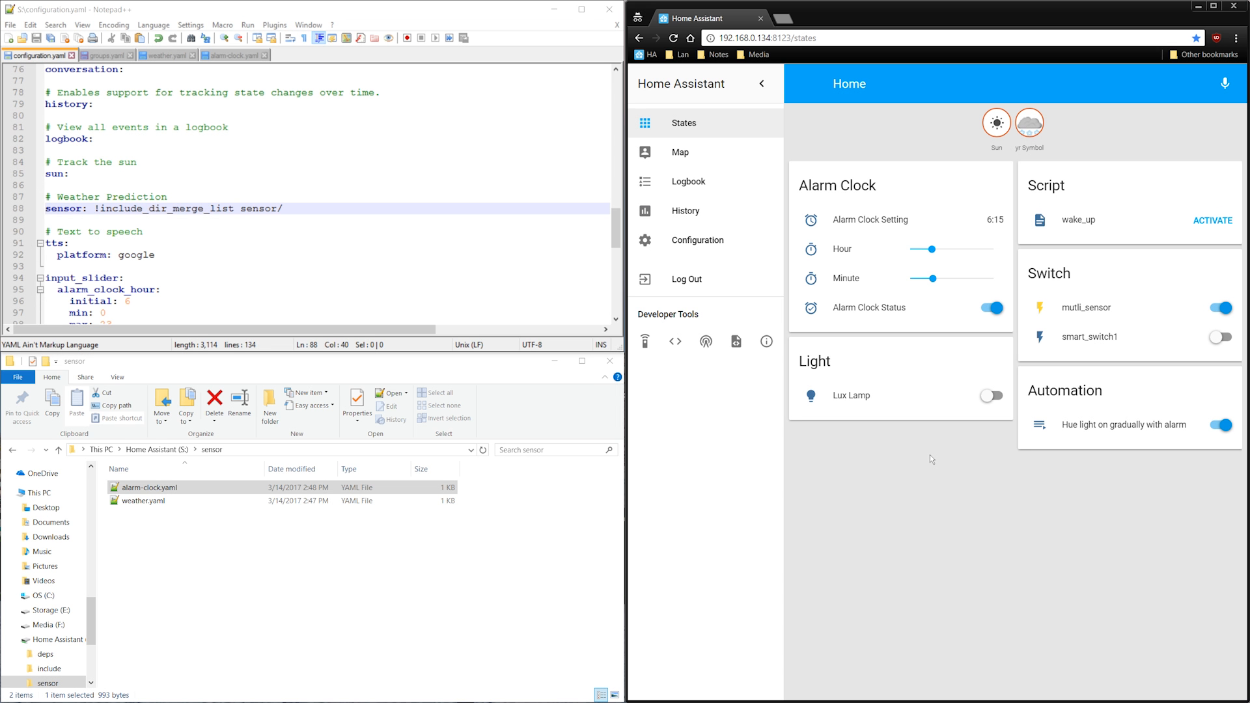
pyautogui.moveTo(1004, 207)
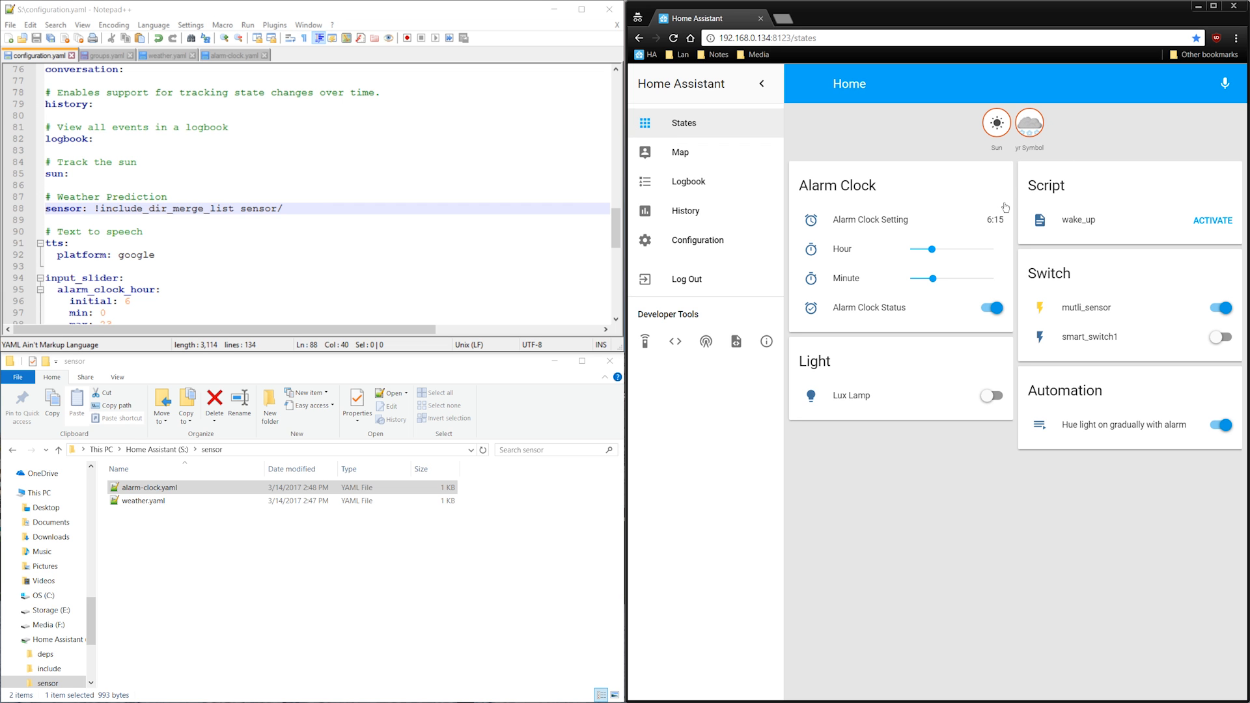